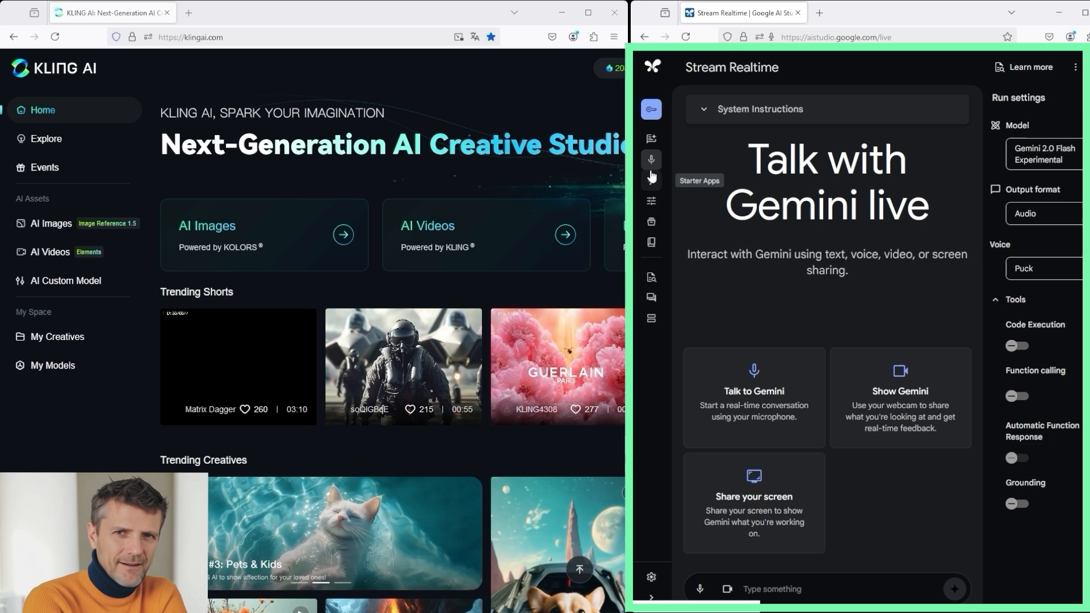
Open a second Kling AI home tab and return to Gemini's live streaming page
{"action": "left_click", "coordinate": [650, 138]}
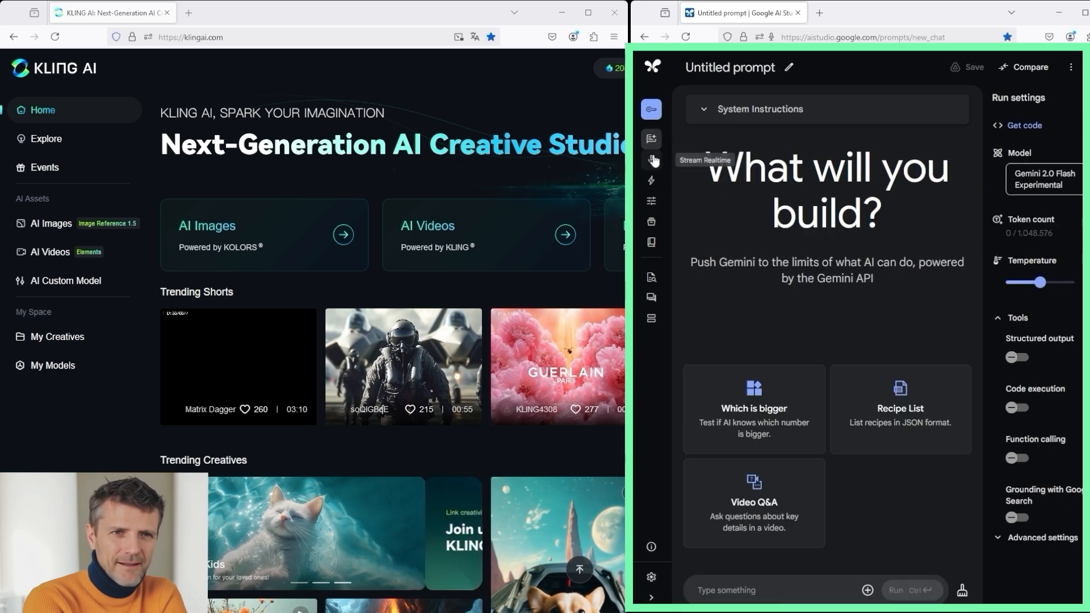
{"action": "left_click", "coordinate": [651, 159]}
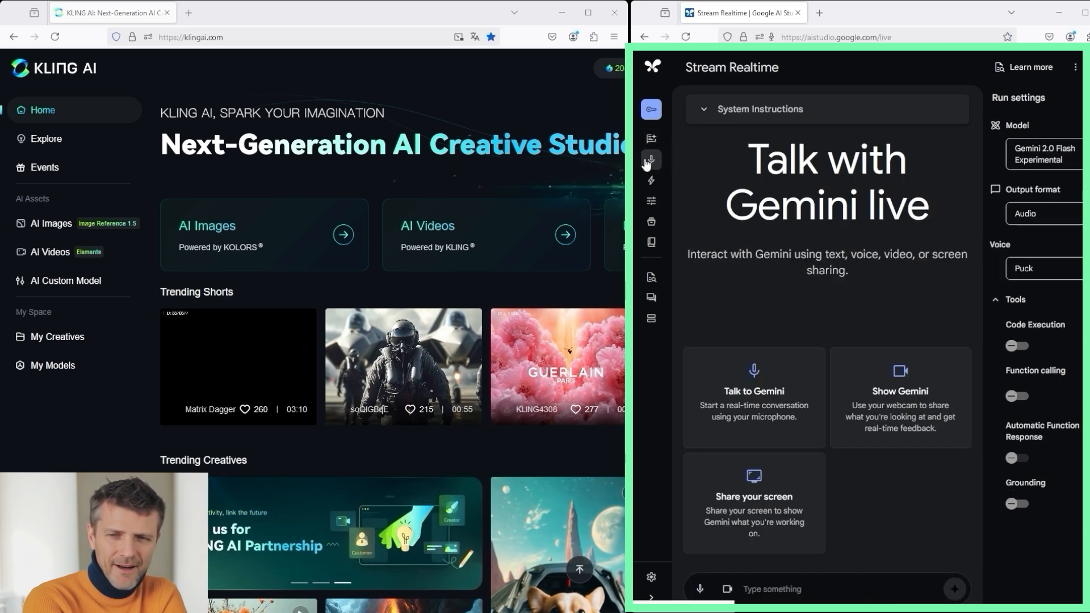
{"action": "mouse_move", "coordinate": [652, 159]}
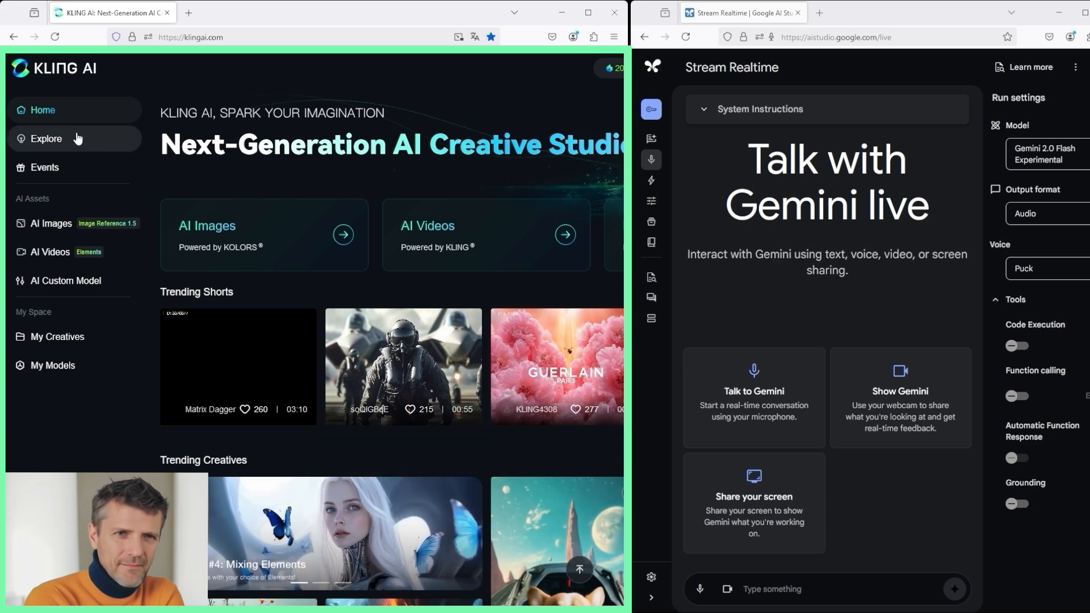
{"action": "mouse_move", "coordinate": [553, 266]}
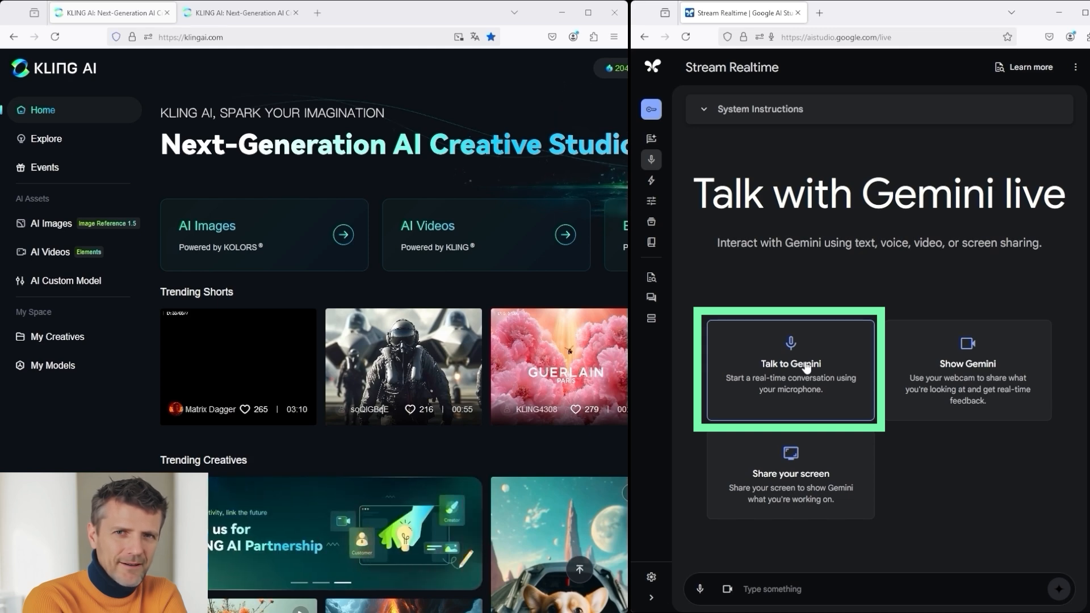
Start Talk to Gemini and pick the screen as the shared video source
{"action": "left_click", "coordinate": [789, 371]}
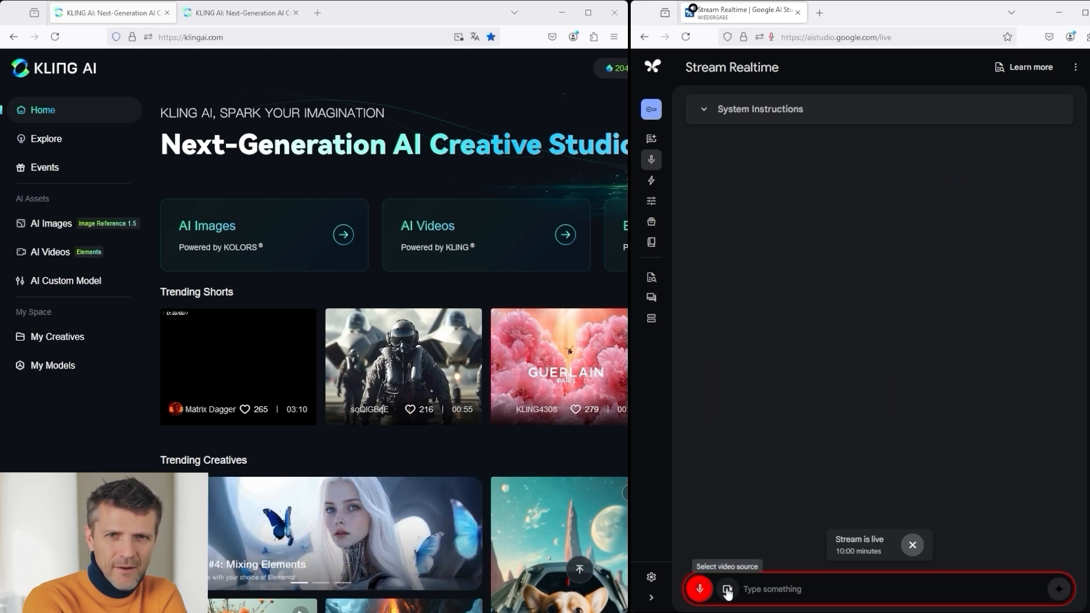
{"action": "left_click", "coordinate": [726, 590]}
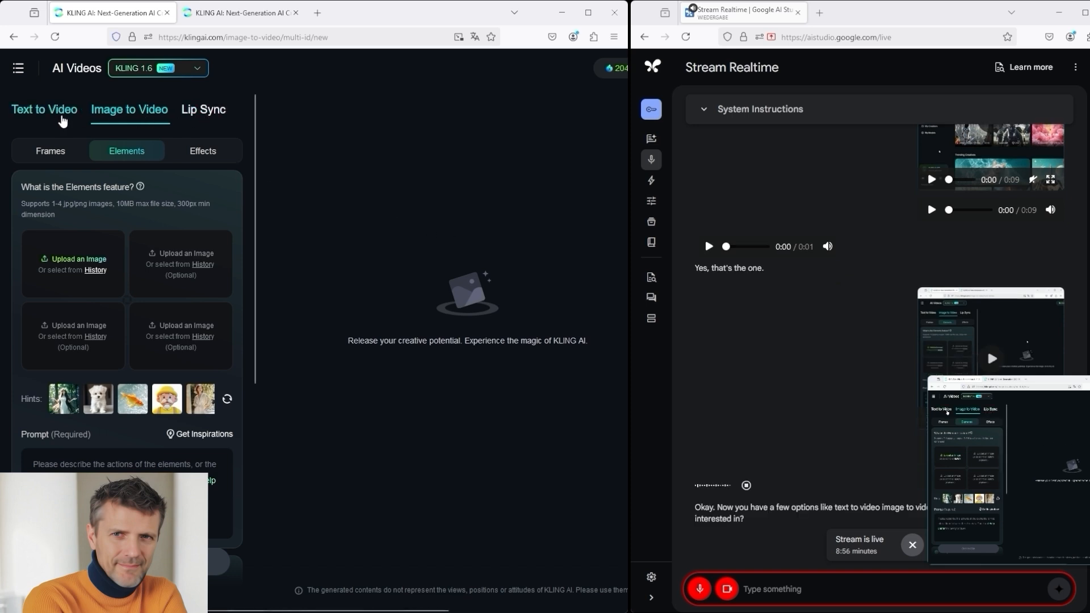
{"action": "left_click", "coordinate": [44, 109]}
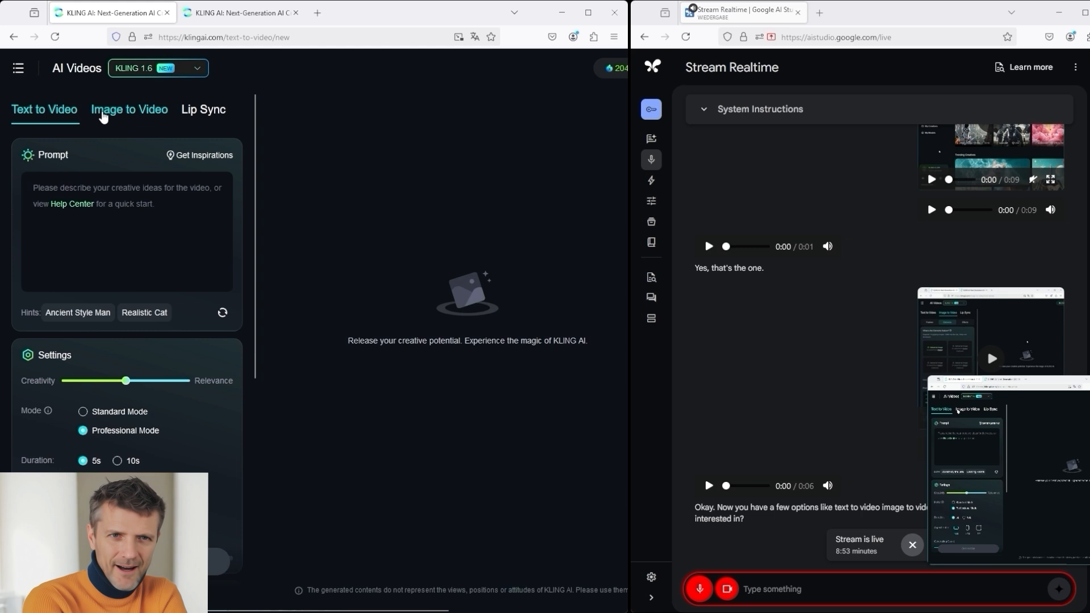
{"action": "left_click", "coordinate": [128, 109]}
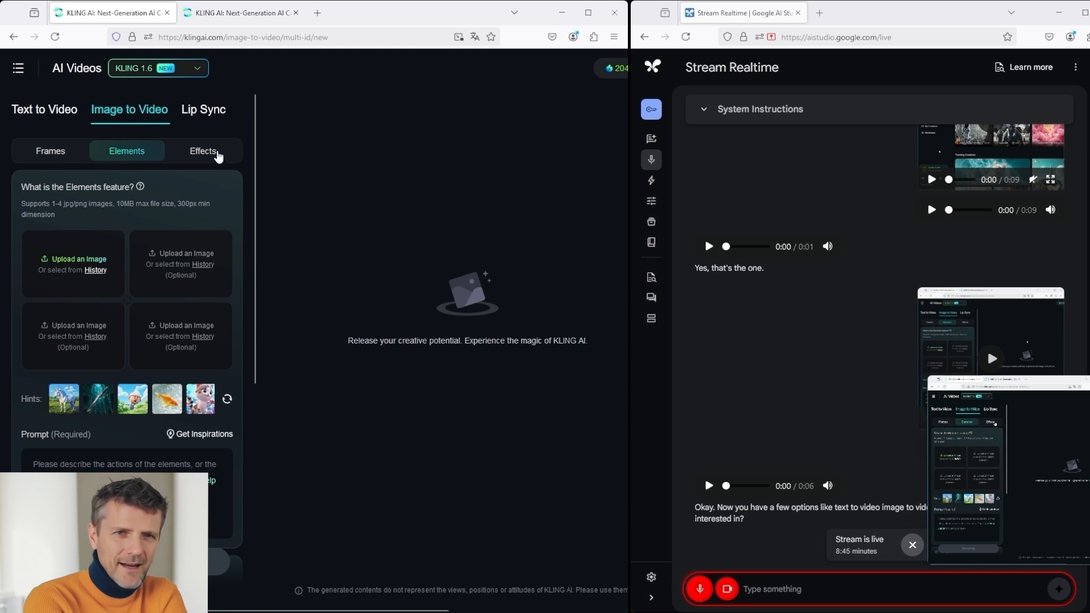
{"action": "mouse_move", "coordinate": [207, 355]}
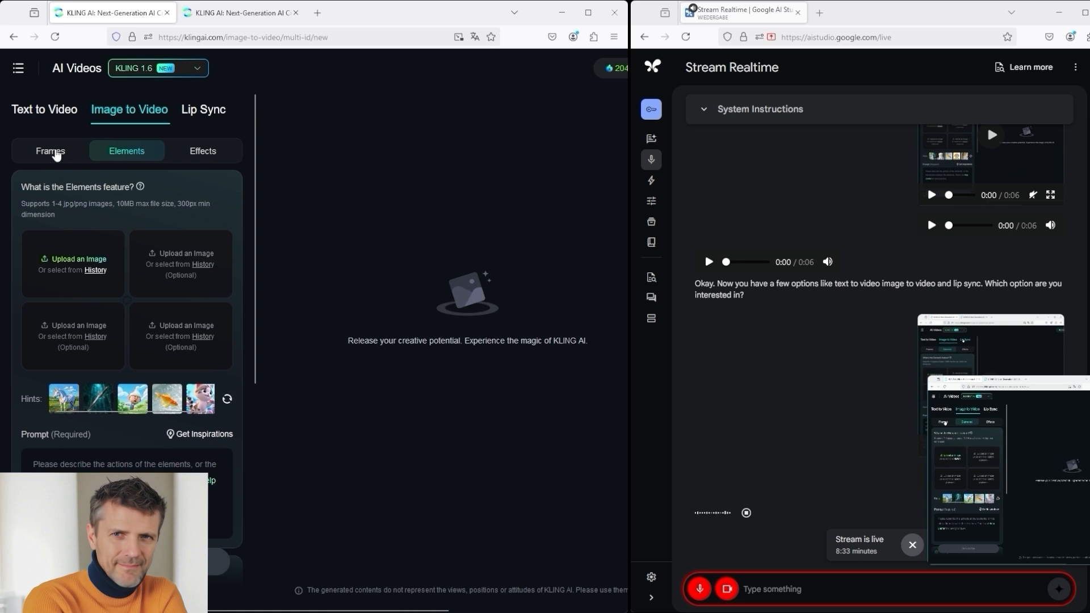
{"action": "left_click", "coordinate": [50, 151]}
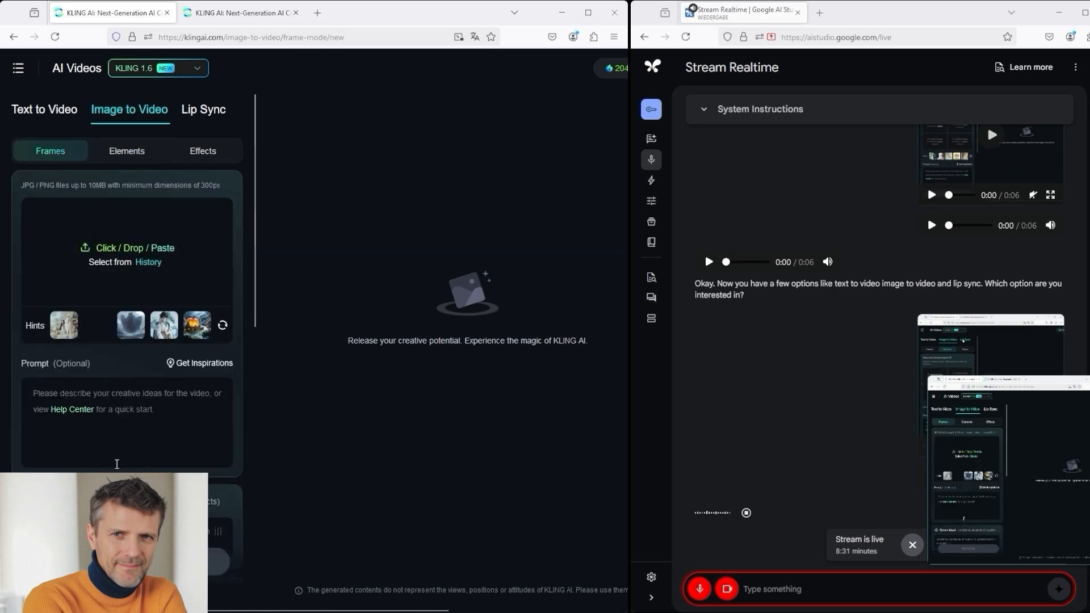
{"action": "left_click", "coordinate": [126, 151]}
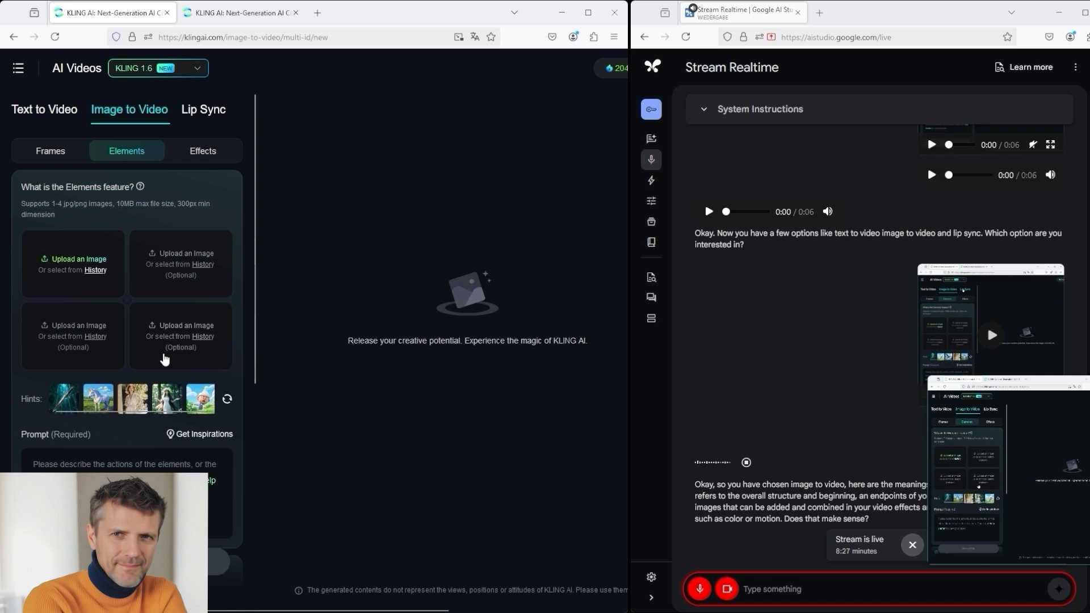
{"action": "left_click", "coordinate": [202, 151]}
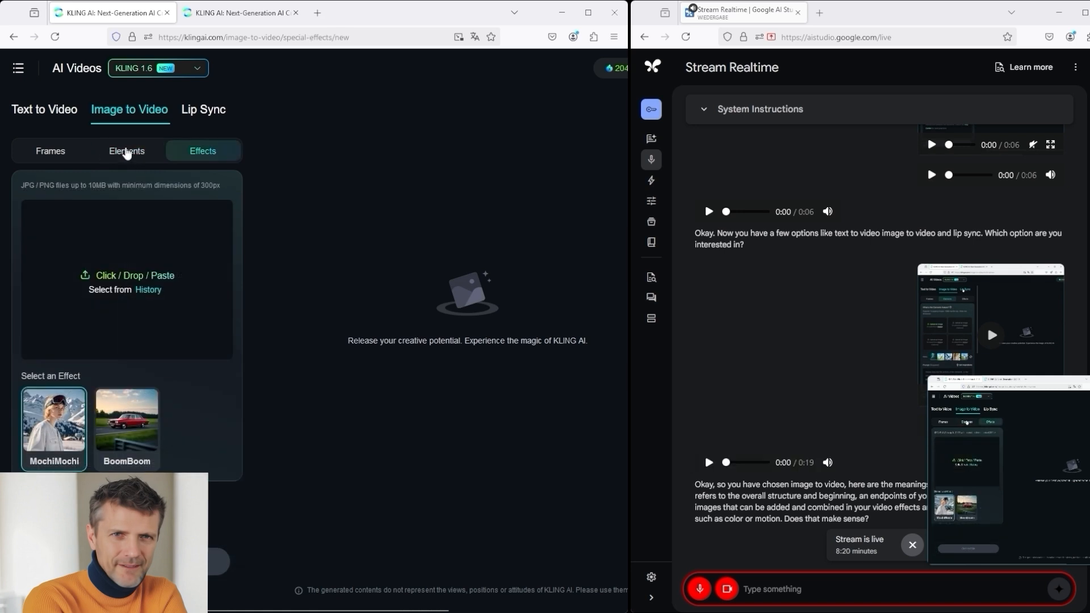
{"action": "left_click", "coordinate": [126, 151]}
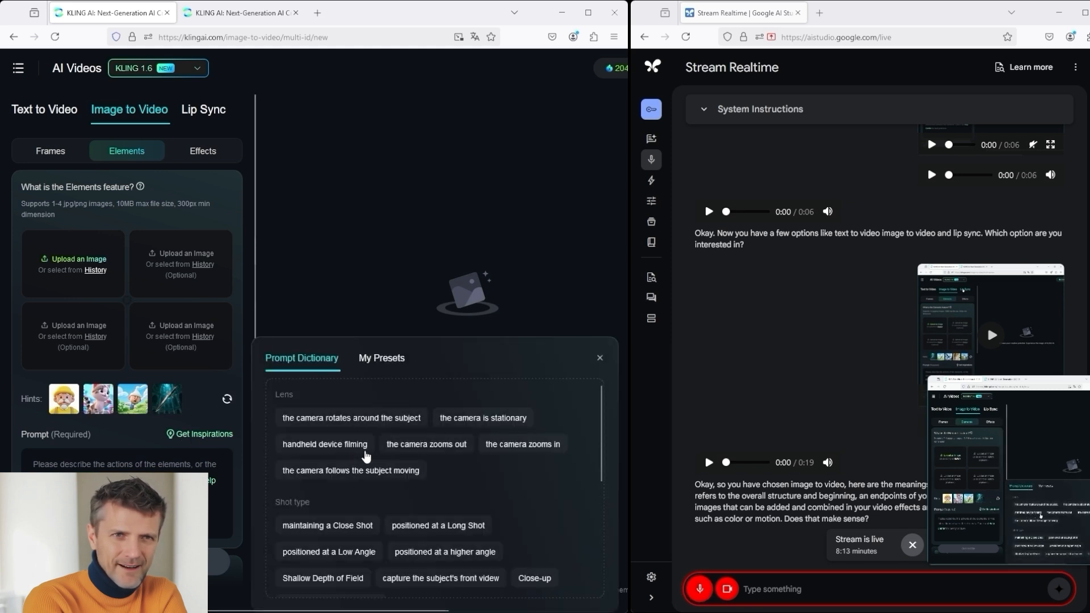
Scroll the Prompt Dictionary down to the lighting, frame and atmosphere phrases
{"action": "scroll", "scroll_direction": "down", "scroll_amount": 3}
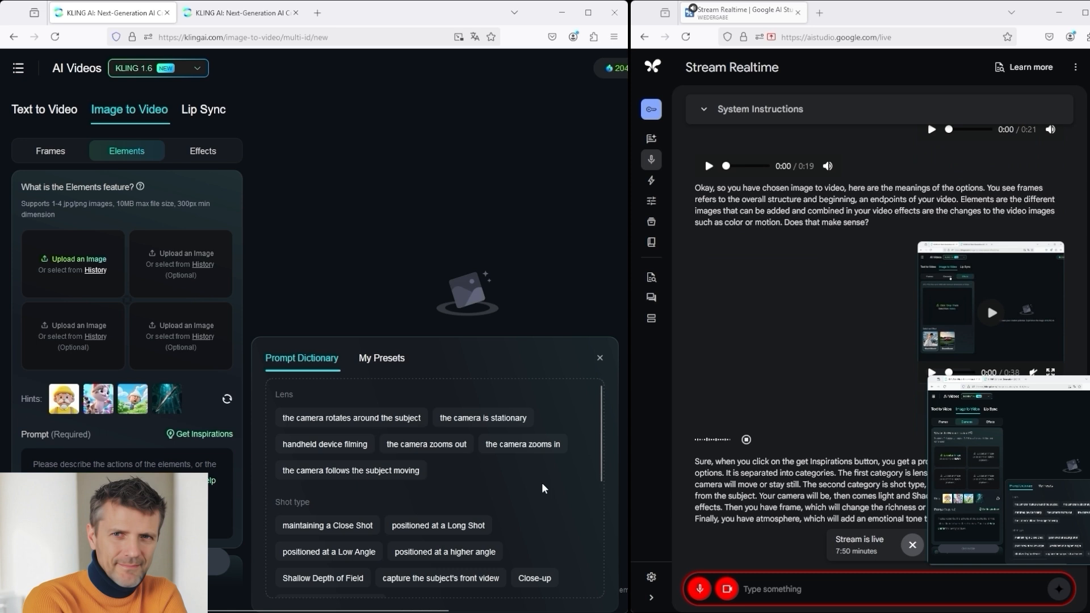
{"action": "scroll", "scroll_direction": "down", "scroll_amount": 3}
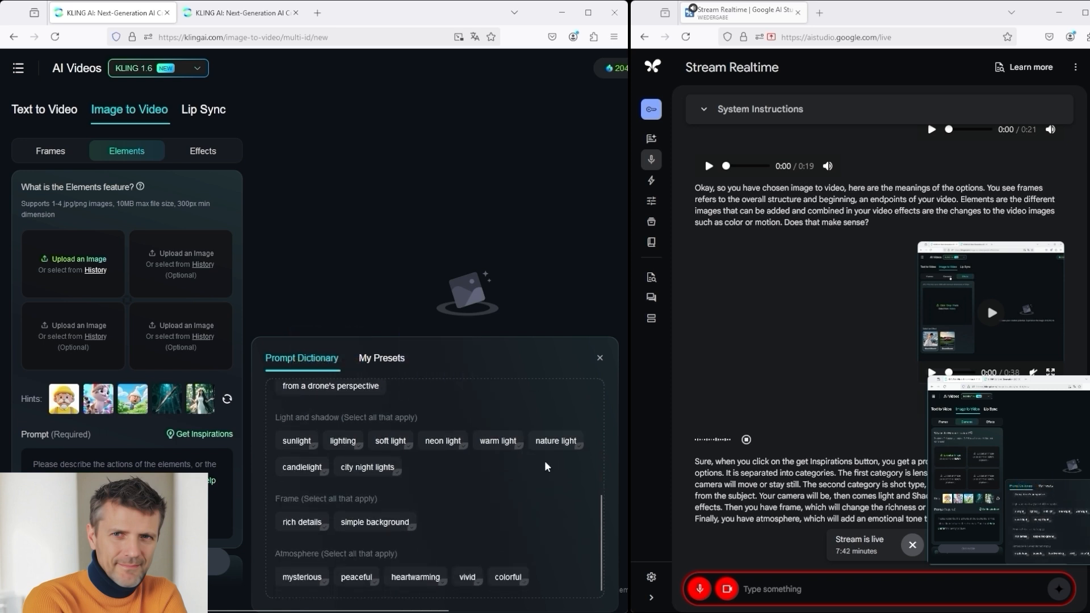
{"action": "mouse_move", "coordinate": [367, 467]}
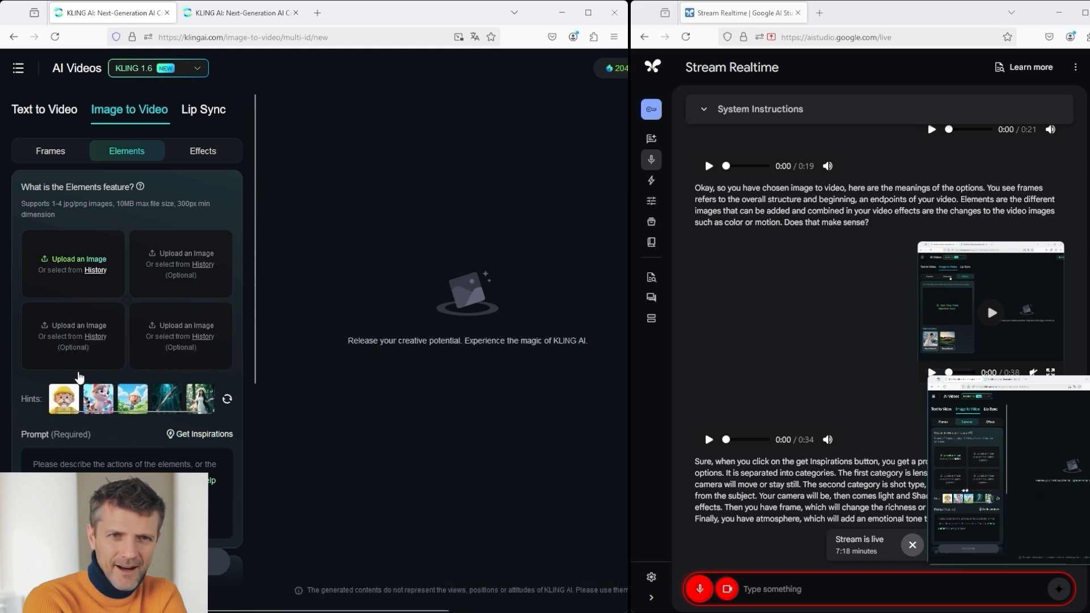
Review the video Settings with Professional Mode, then show the Effects presets MochiMochi and BoomBoom
{"action": "scroll", "scroll_direction": "down", "scroll_amount": 3}
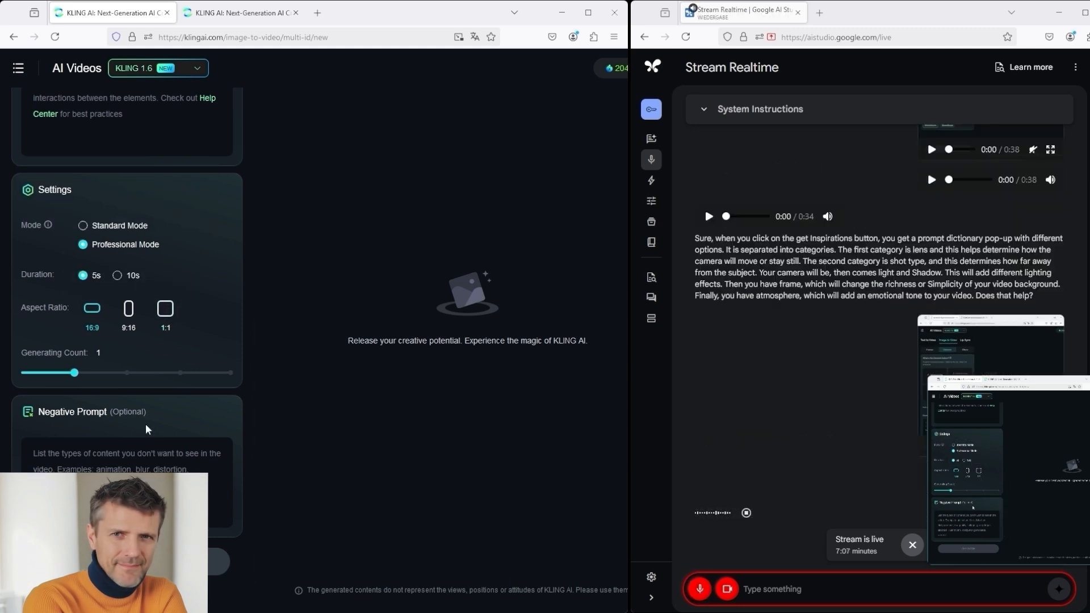
{"action": "mouse_move", "coordinate": [154, 435]}
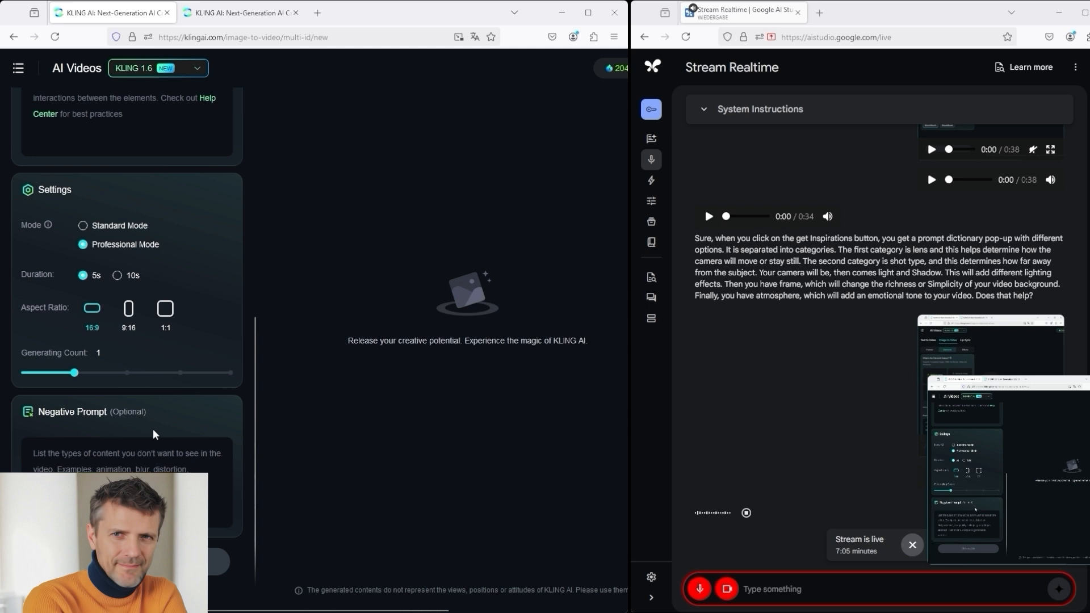
{"action": "mouse_move", "coordinate": [146, 420]}
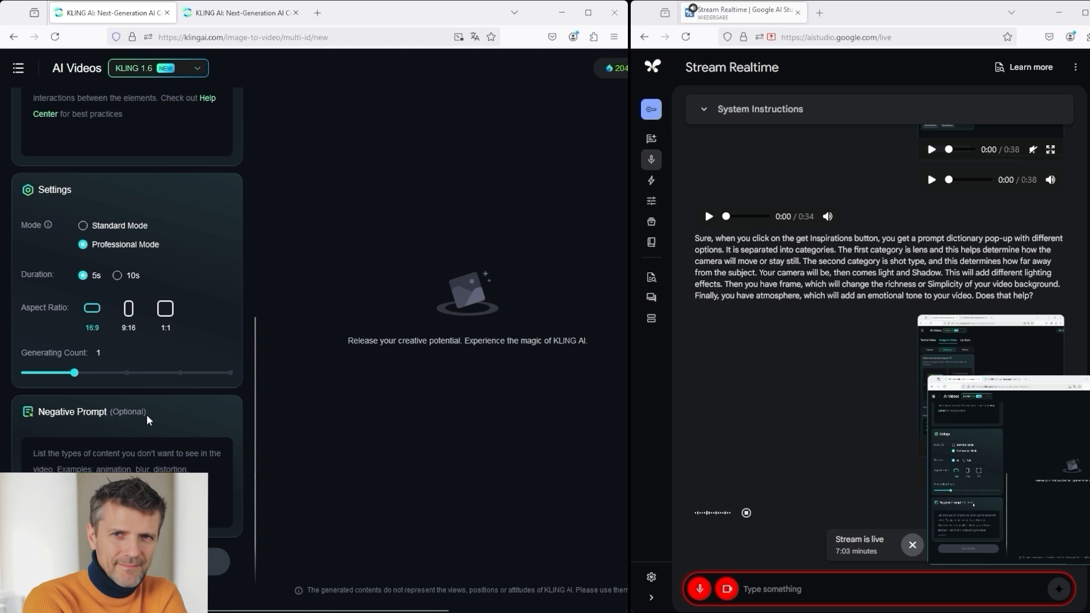
{"action": "mouse_move", "coordinate": [111, 249]}
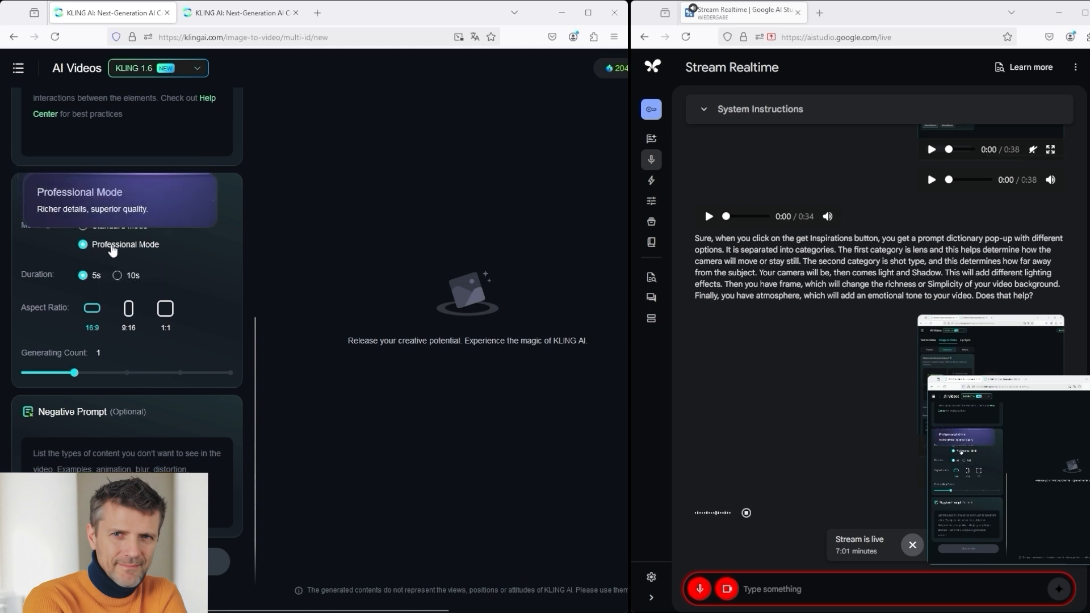
{"action": "mouse_move", "coordinate": [182, 261]}
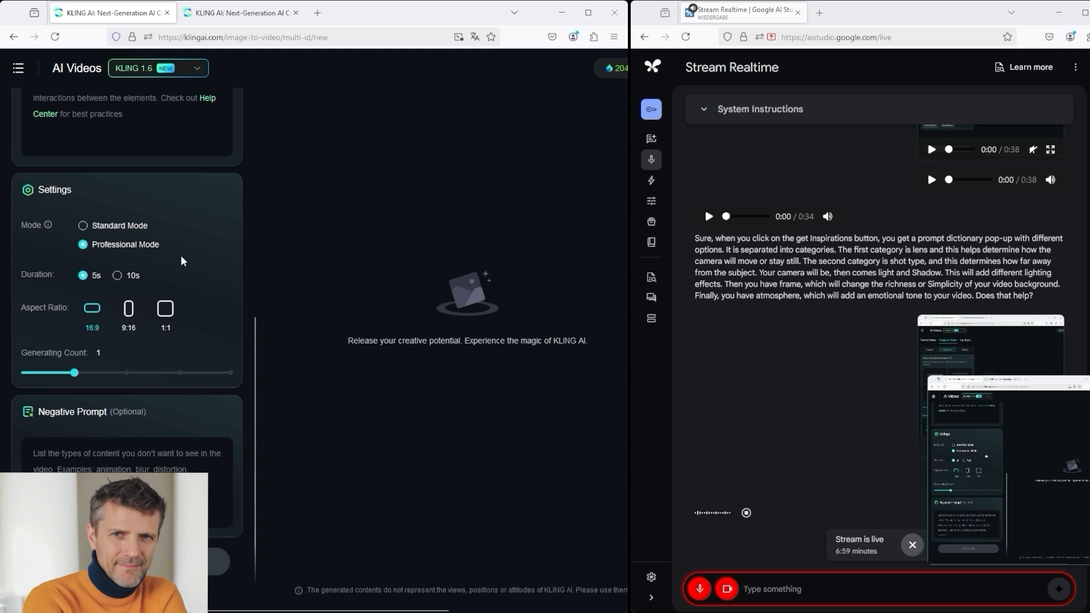
{"action": "mouse_move", "coordinate": [124, 244]}
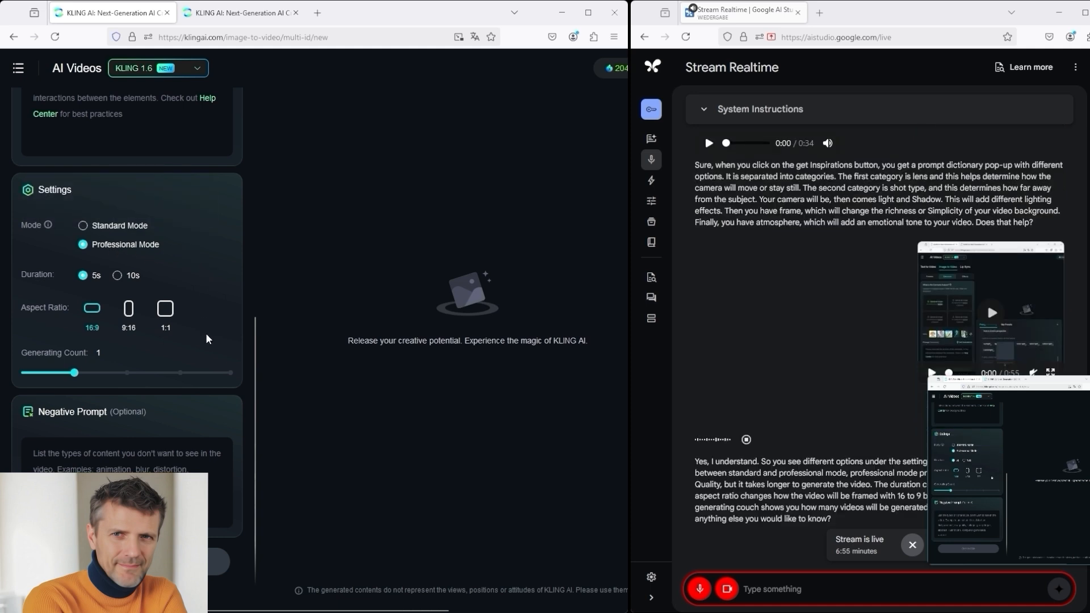
{"action": "mouse_move", "coordinate": [205, 351]}
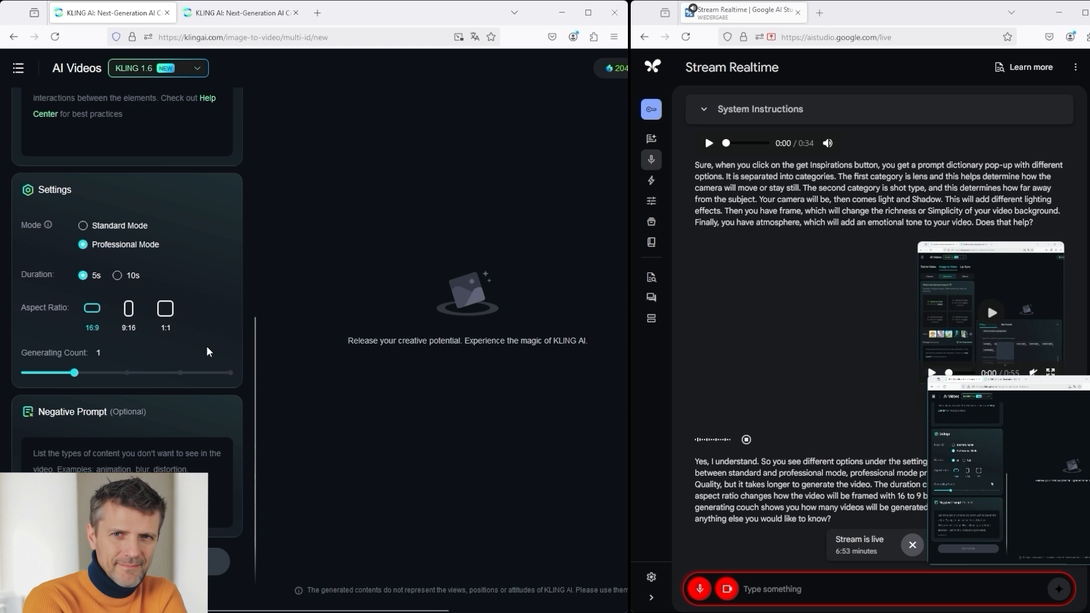
{"action": "mouse_move", "coordinate": [199, 356]}
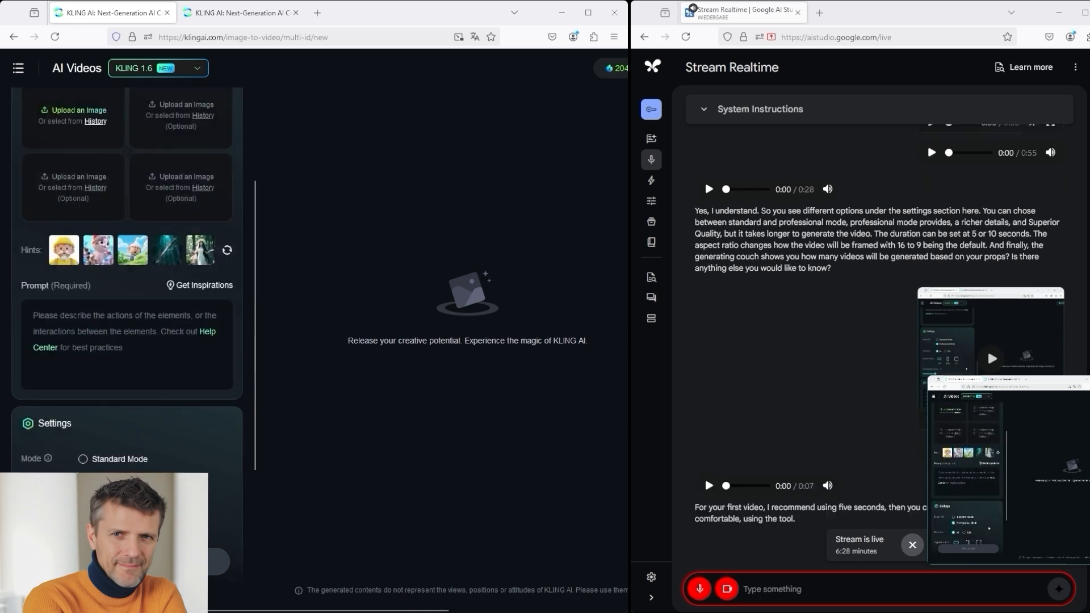
{"action": "left_click", "coordinate": [83, 244]}
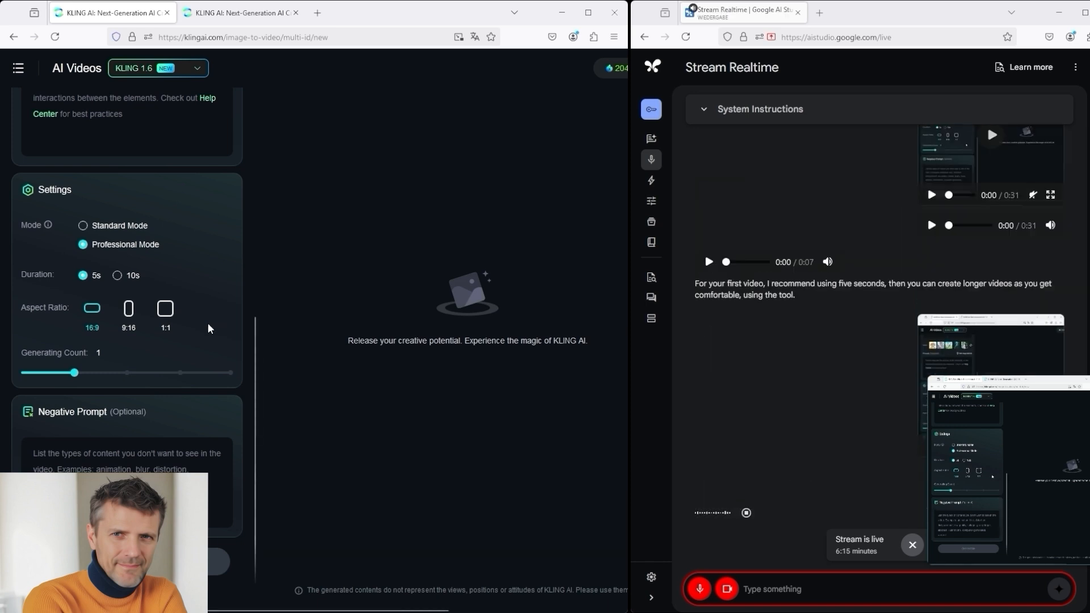
{"action": "left_click", "coordinate": [126, 118]}
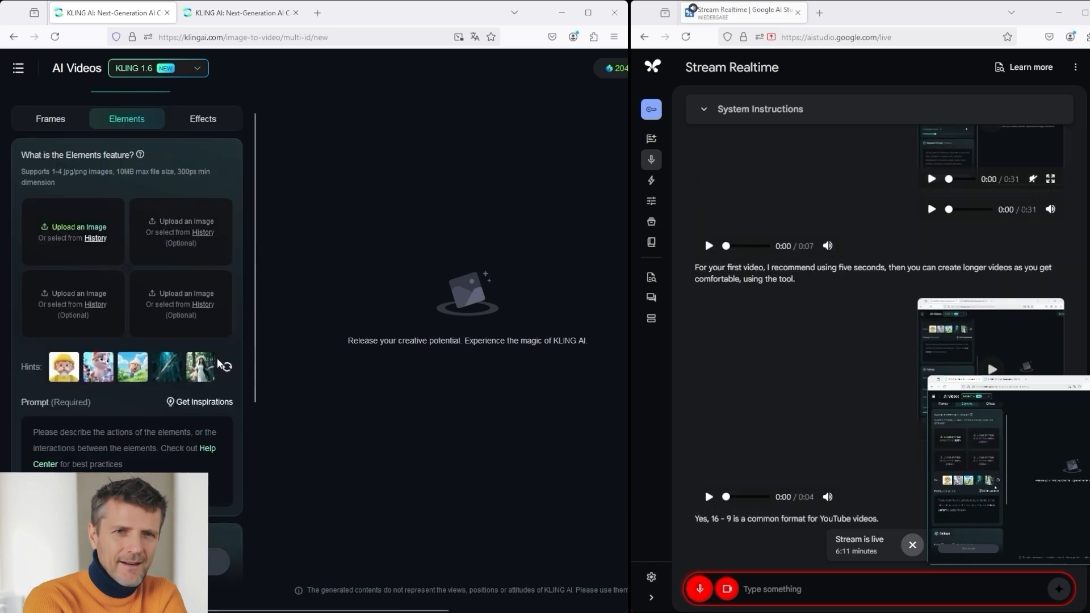
{"action": "left_click", "coordinate": [202, 151]}
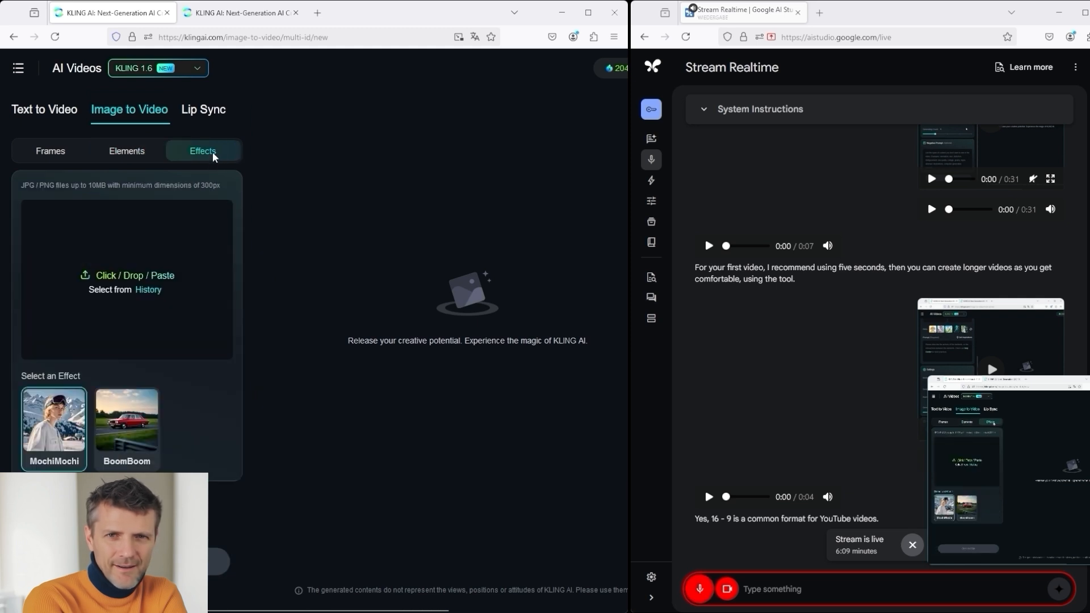